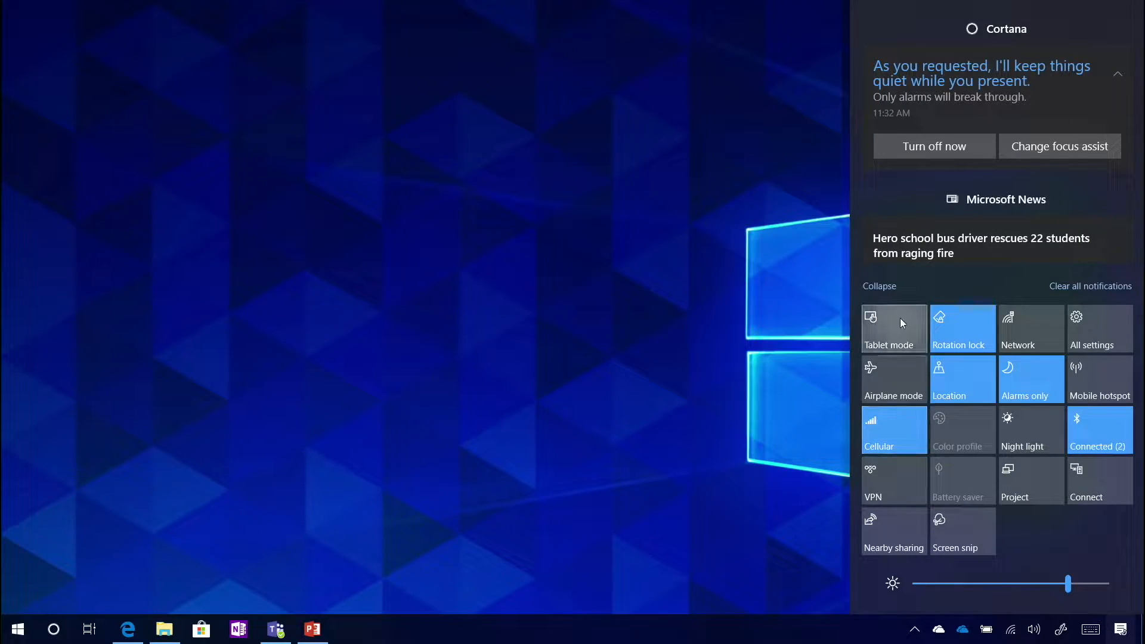
pyautogui.moveTo(902, 325)
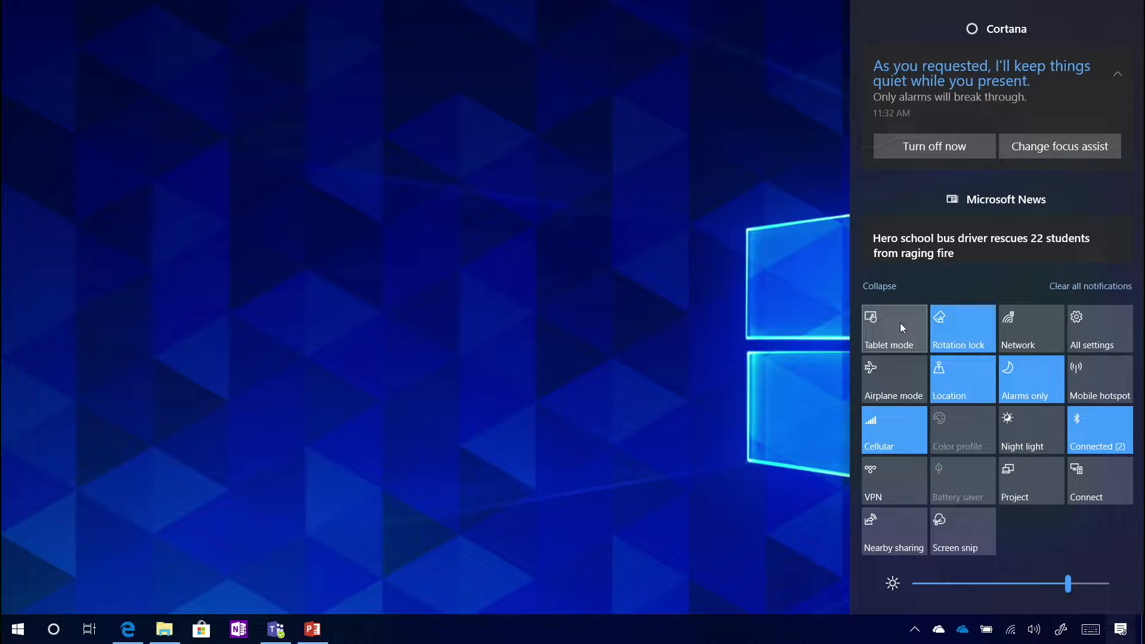
# Turn on Tablet mode from the Action Center quick action tile
pyautogui.click(894, 330)
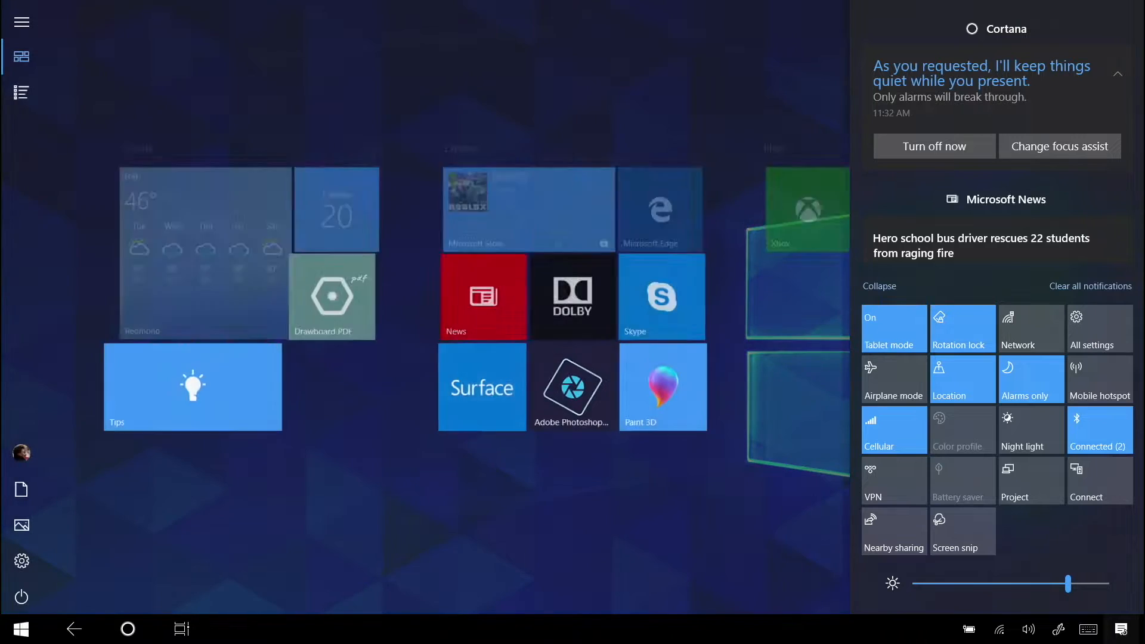
# Dismiss notifications and browse the alphabetical All apps list in full-screen Start
pyautogui.click(1119, 627)
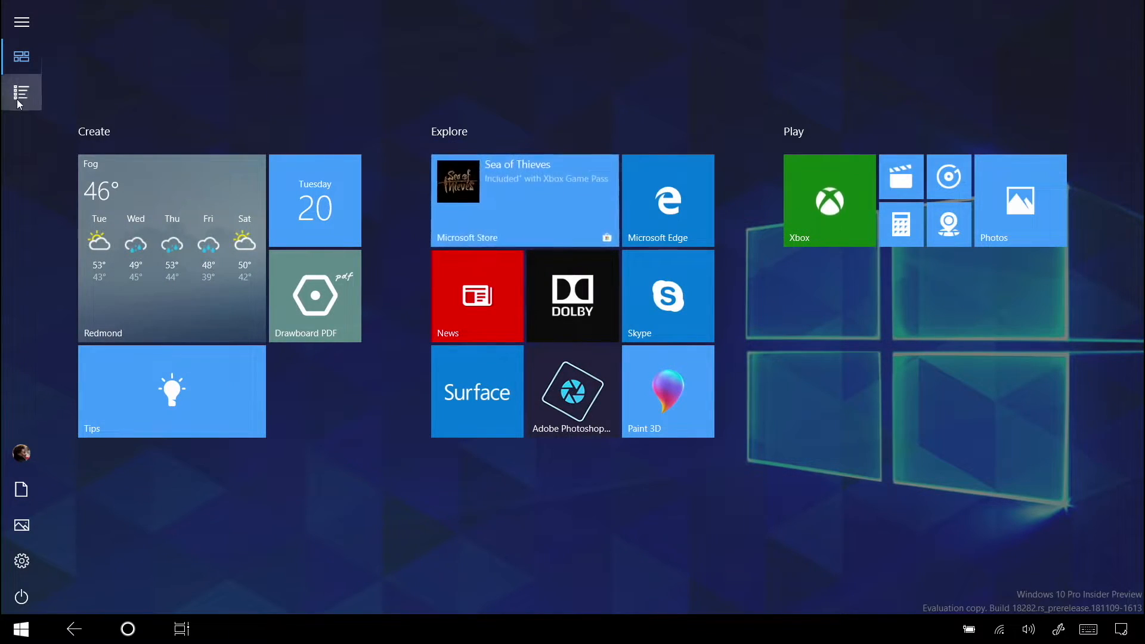
pyautogui.click(22, 92)
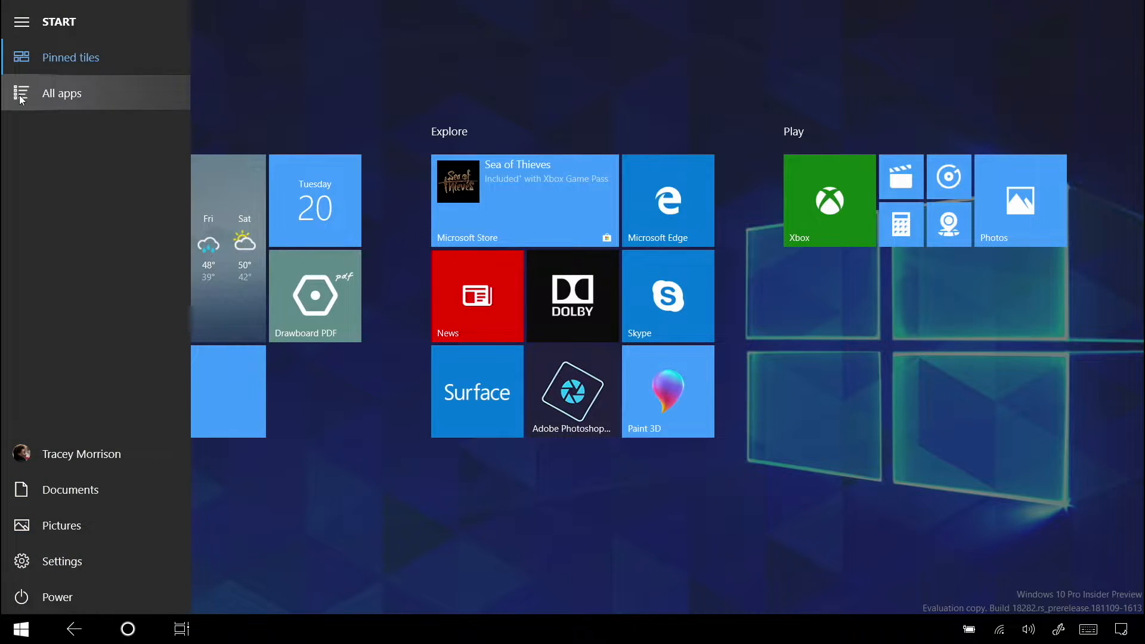
pyautogui.click(62, 93)
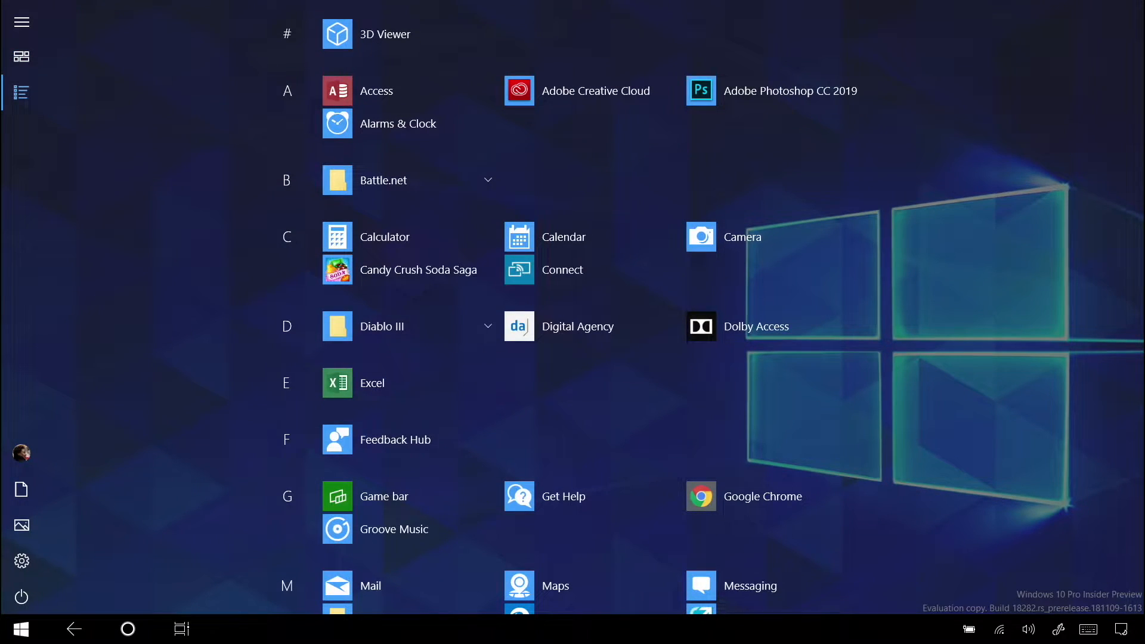
pyautogui.scroll(-3)
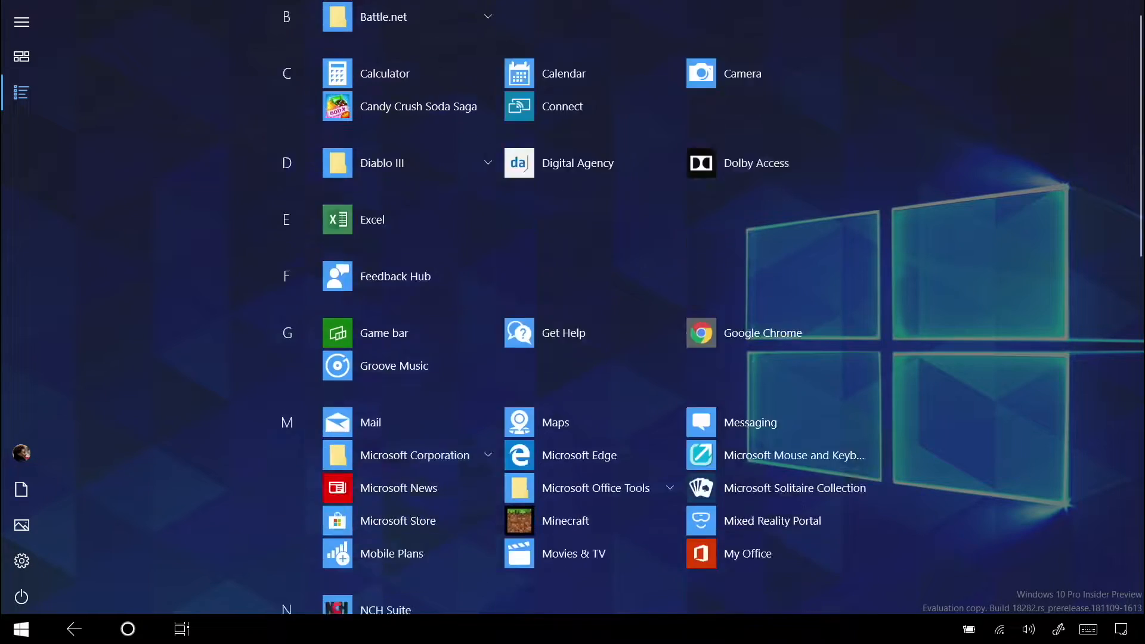
pyautogui.scroll(-3)
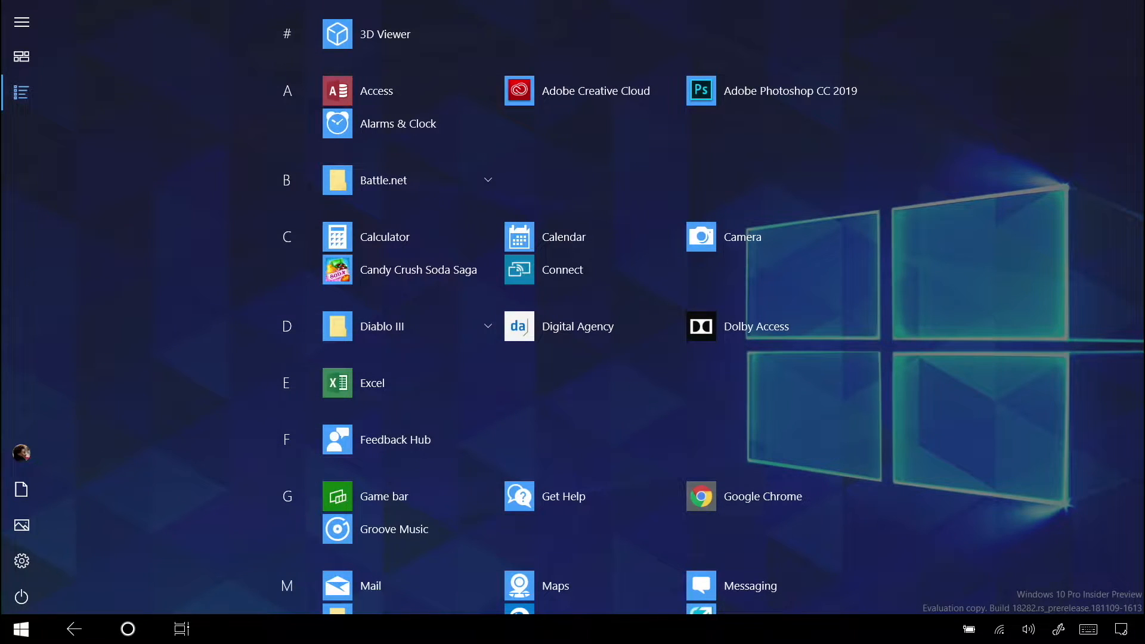
# Return to the full-screen pinned live tiles
pyautogui.click(21, 56)
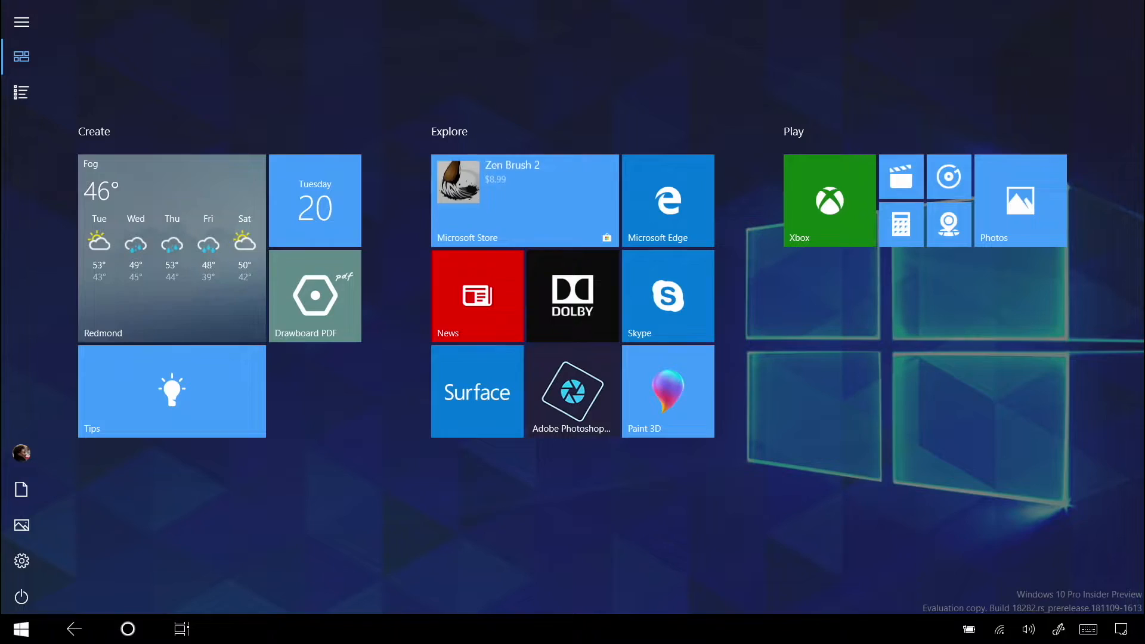
# Switch to the Microsoft Surface web page in Edge via Task View
pyautogui.click(181, 629)
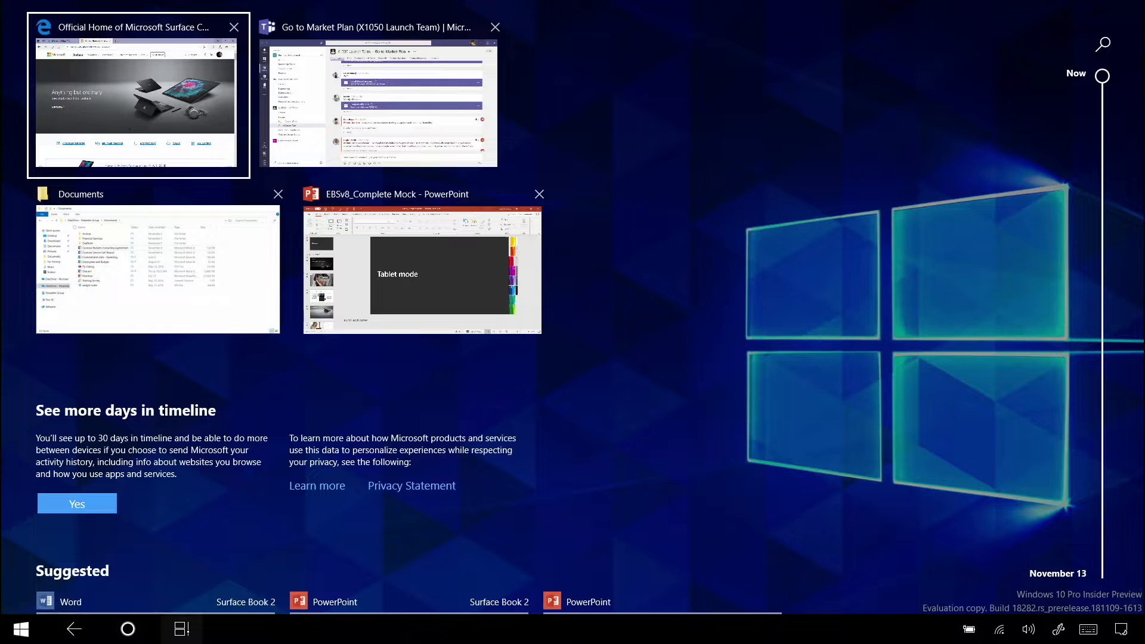
pyautogui.scroll(-3)
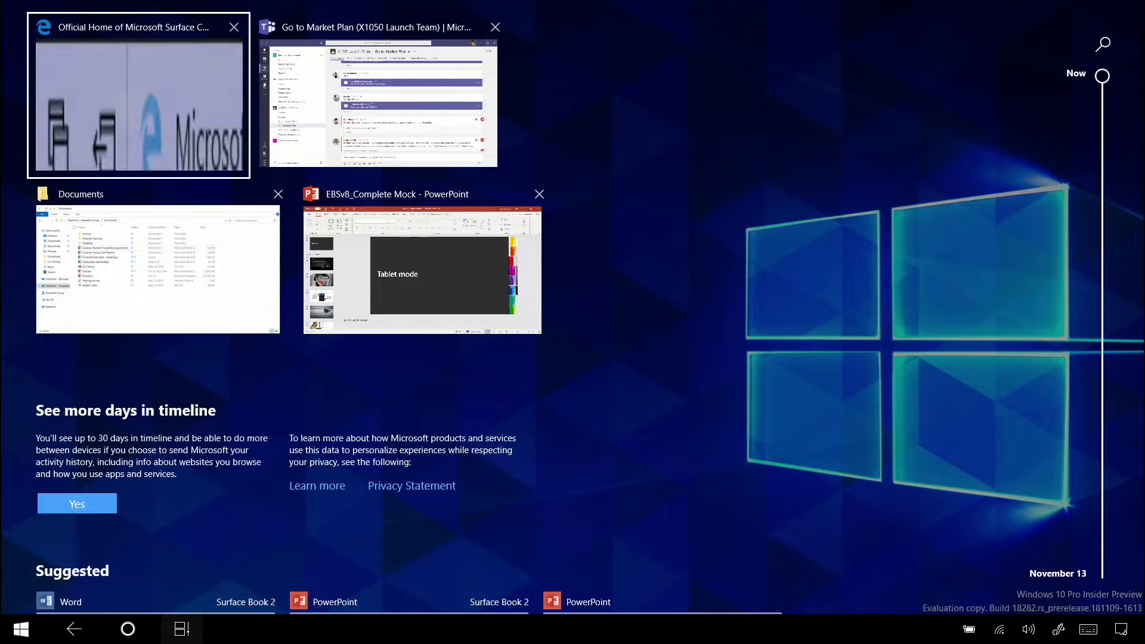
pyautogui.click(137, 105)
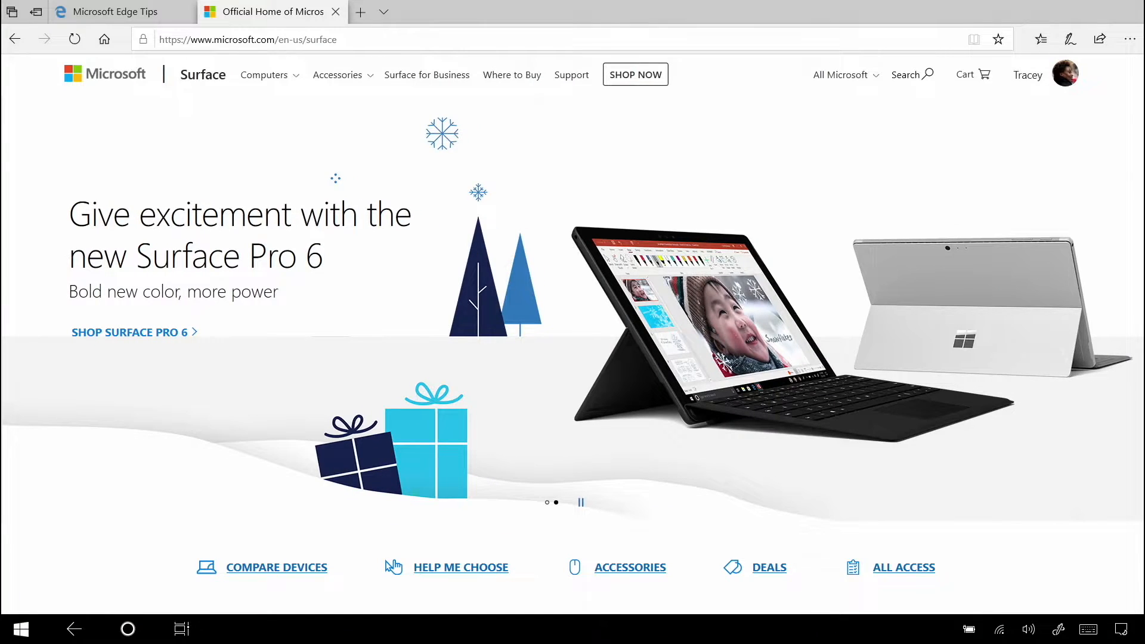
# Switch to the Teams Go to Market Plan conversation via Task View
pyautogui.click(181, 629)
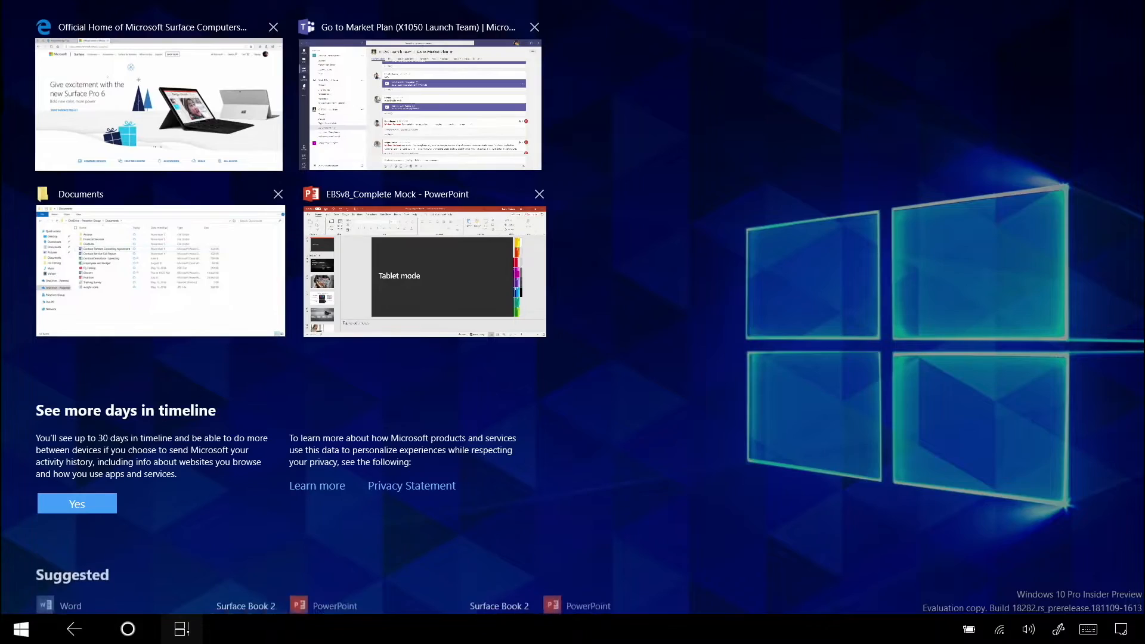
pyautogui.click(420, 105)
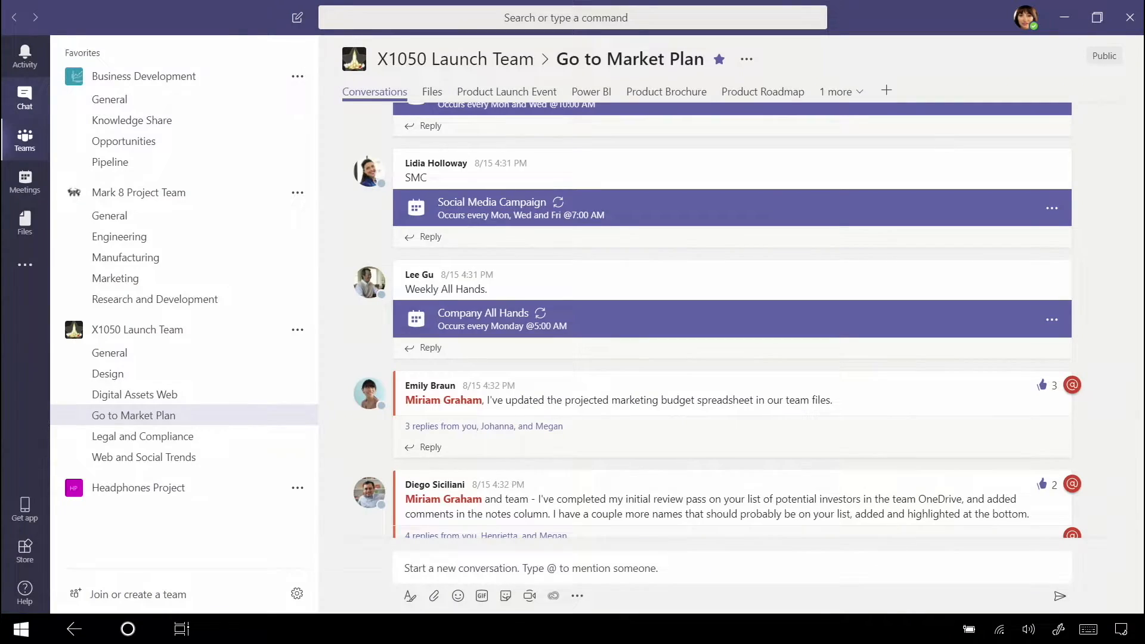
# Bring the OneDrive Presenter Group Documents folder up full-screen in File Explorer
pyautogui.click(177, 630)
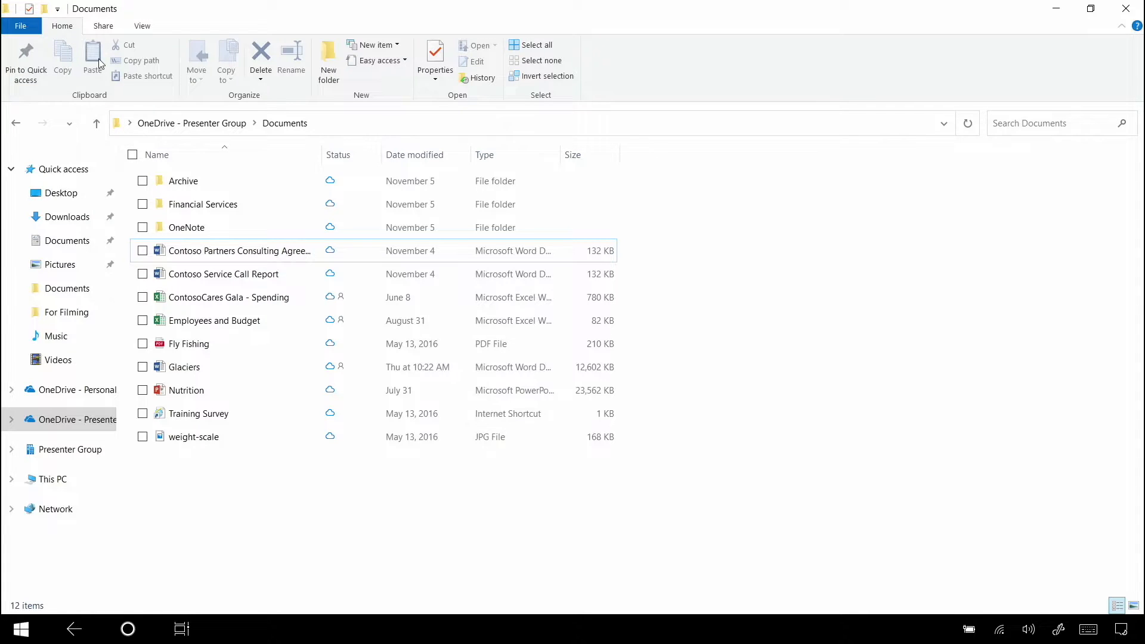
pyautogui.click(537, 45)
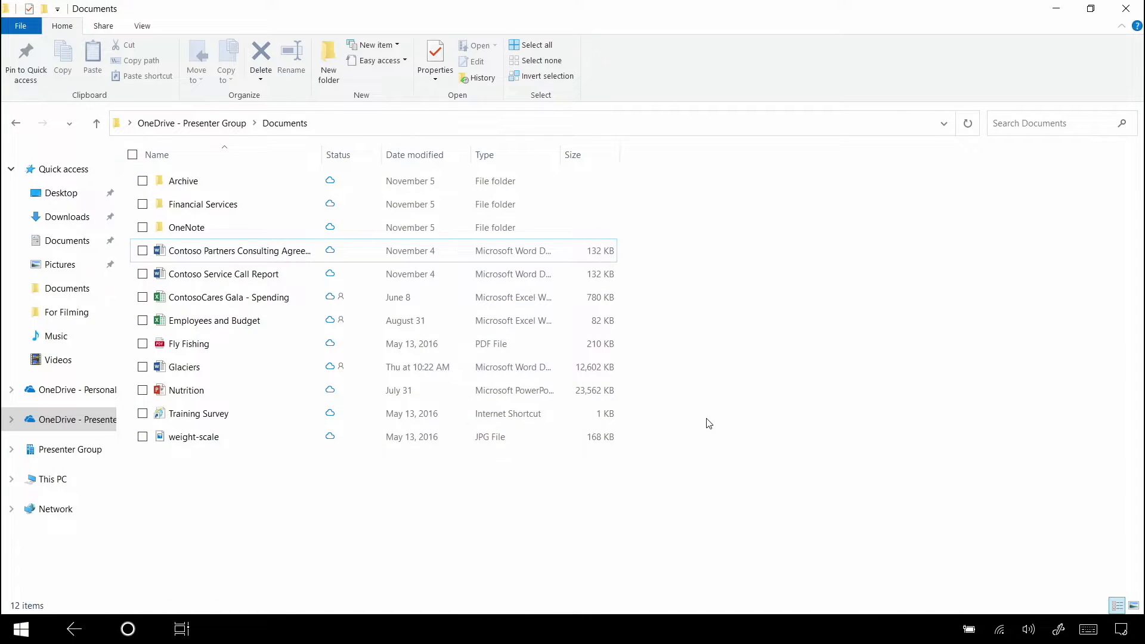
# Drag the Documents window down from the top edge to close it, returning to Teams
pyautogui.click(1090, 8)
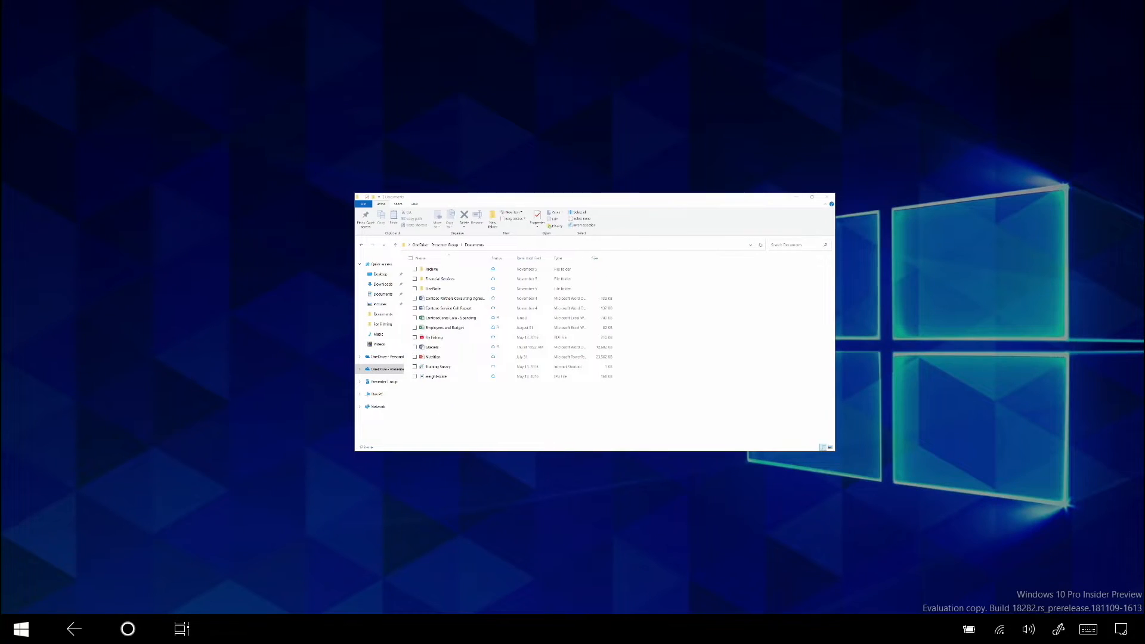
pyautogui.moveTo(592, 197); pyautogui.dragTo(513, 196)
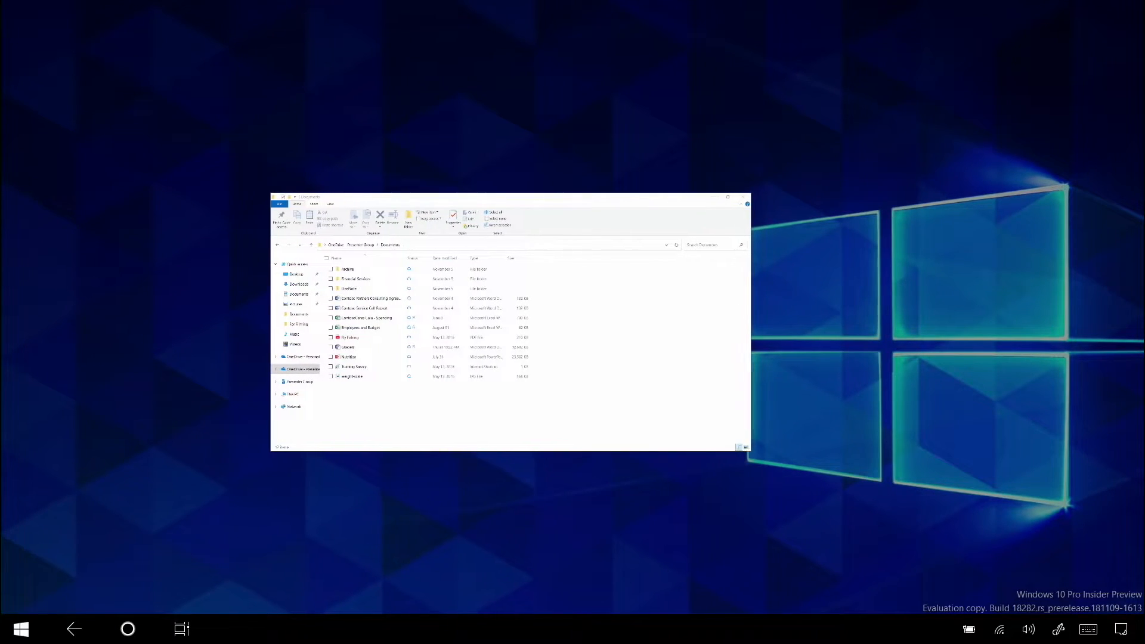
pyautogui.click(22, 629)
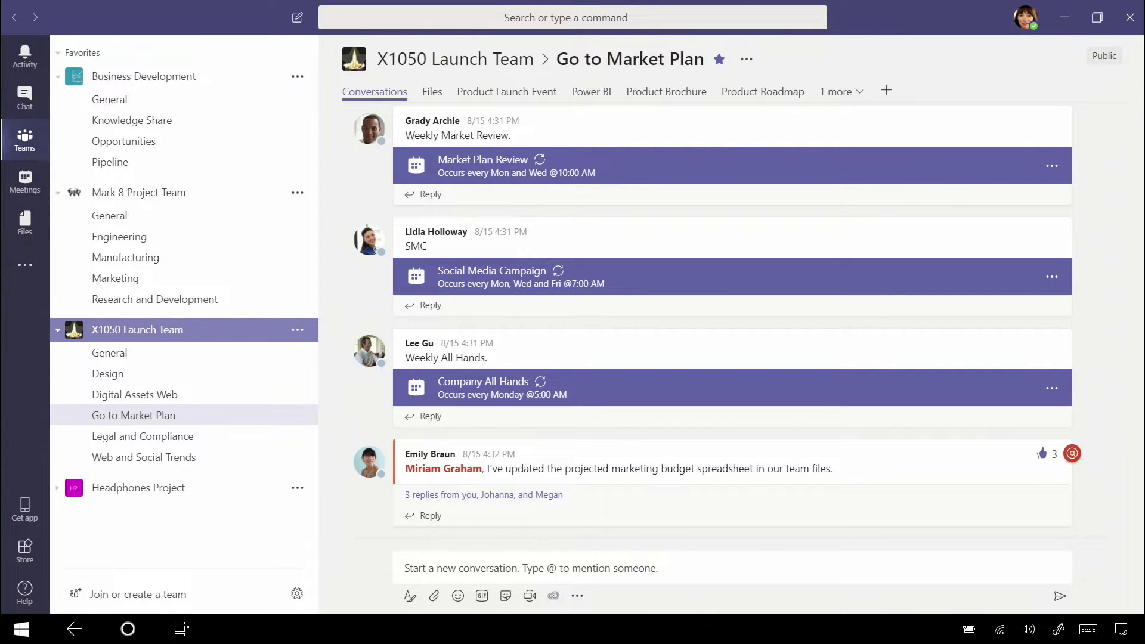
# Show the full-screen Start tiles, then the Task View overview of open windows
pyautogui.click(22, 628)
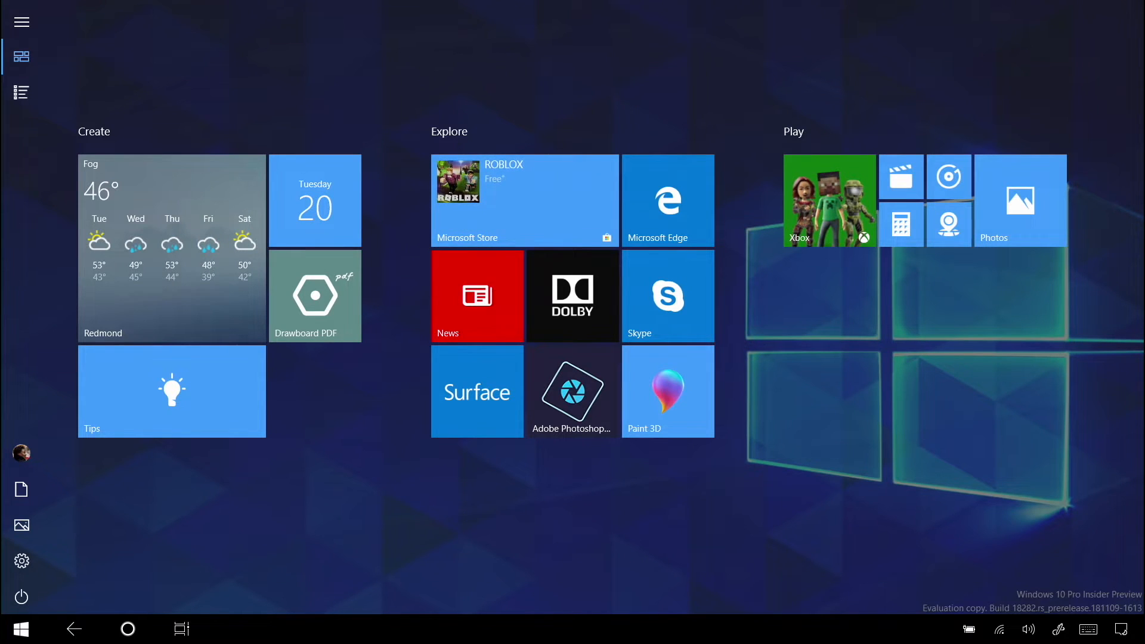
pyautogui.click(182, 628)
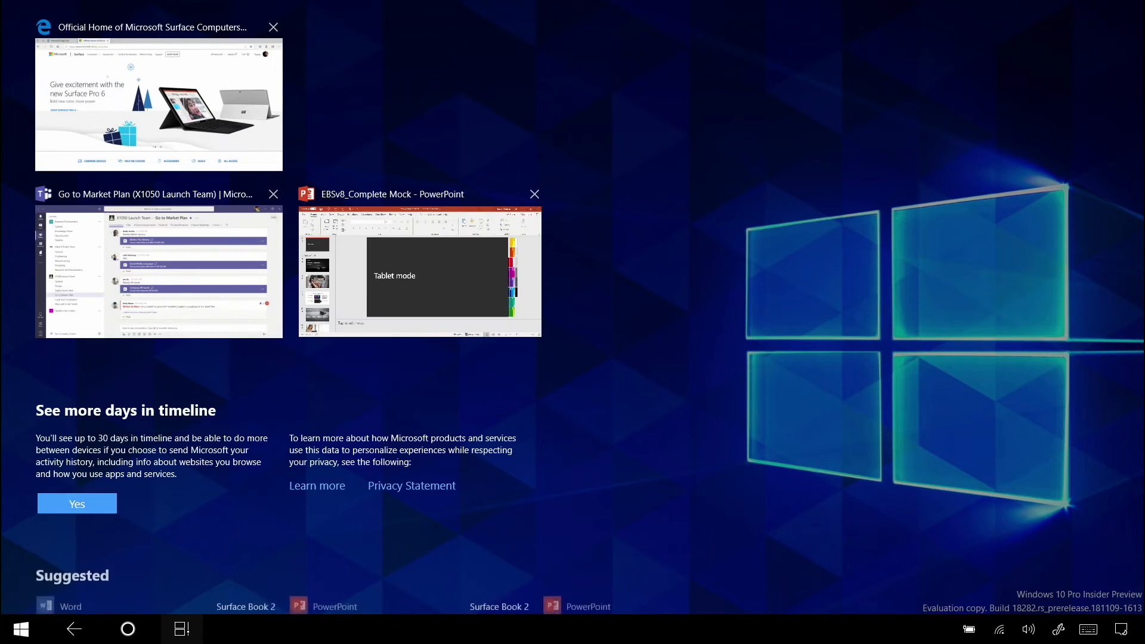
# Snap the Edge Surface page beside Teams, then bring up Start
pyautogui.click(160, 101)
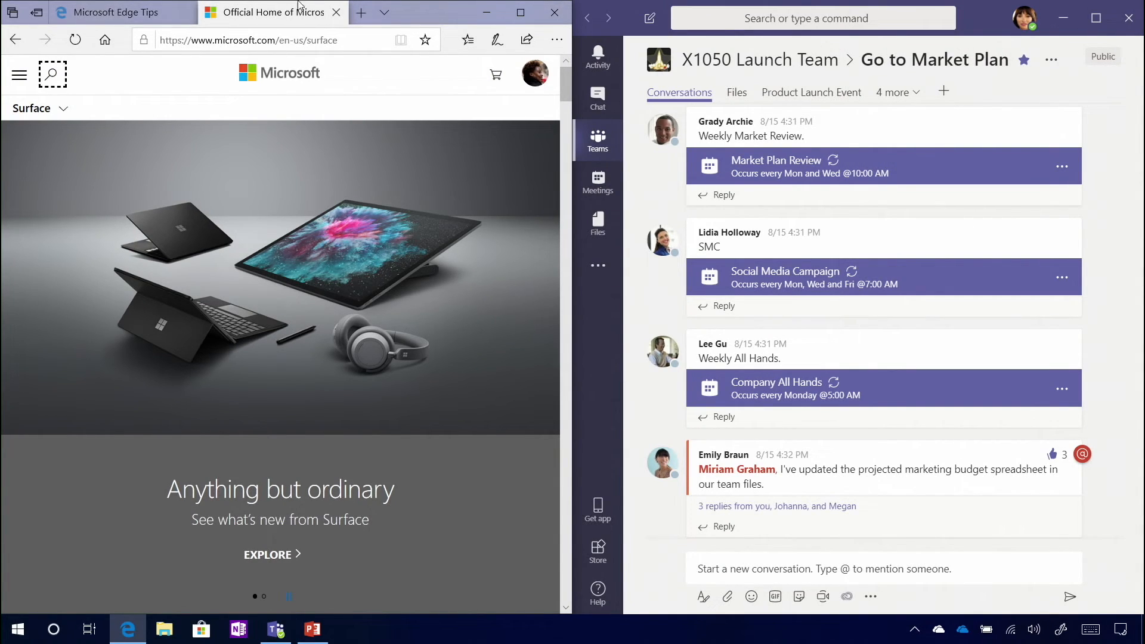
pyautogui.moveTo(999, 70)
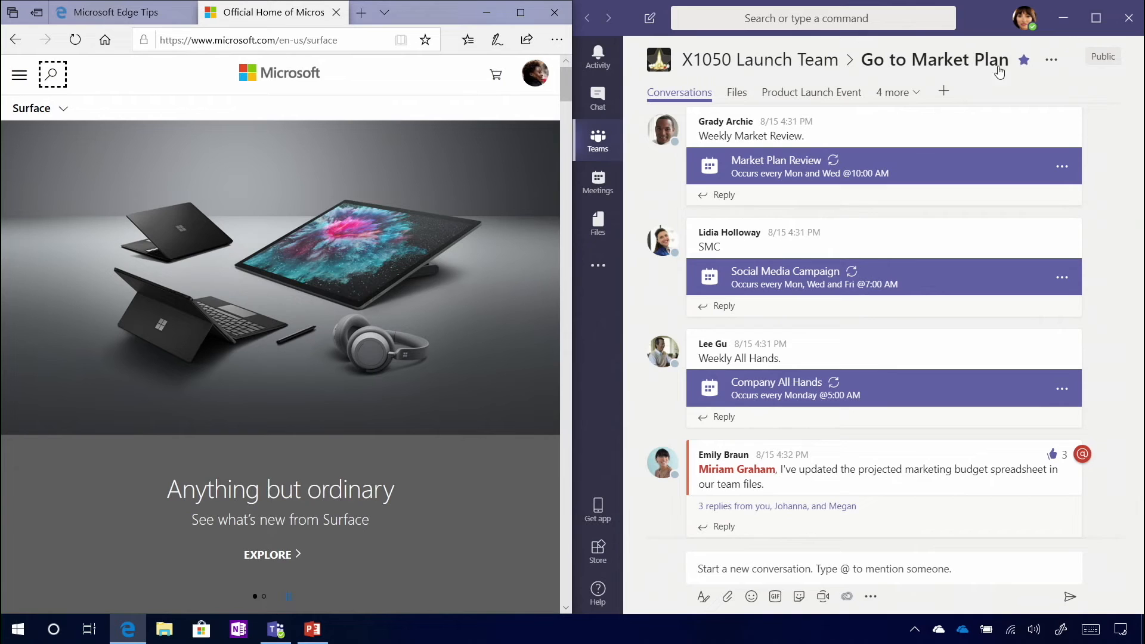
pyautogui.click(19, 628)
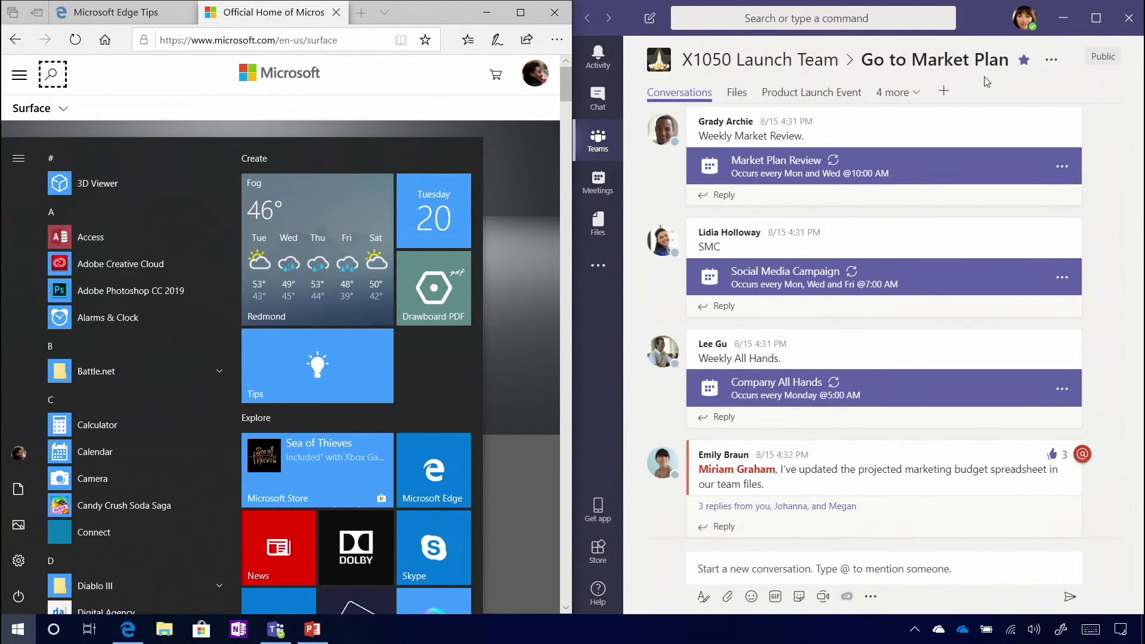